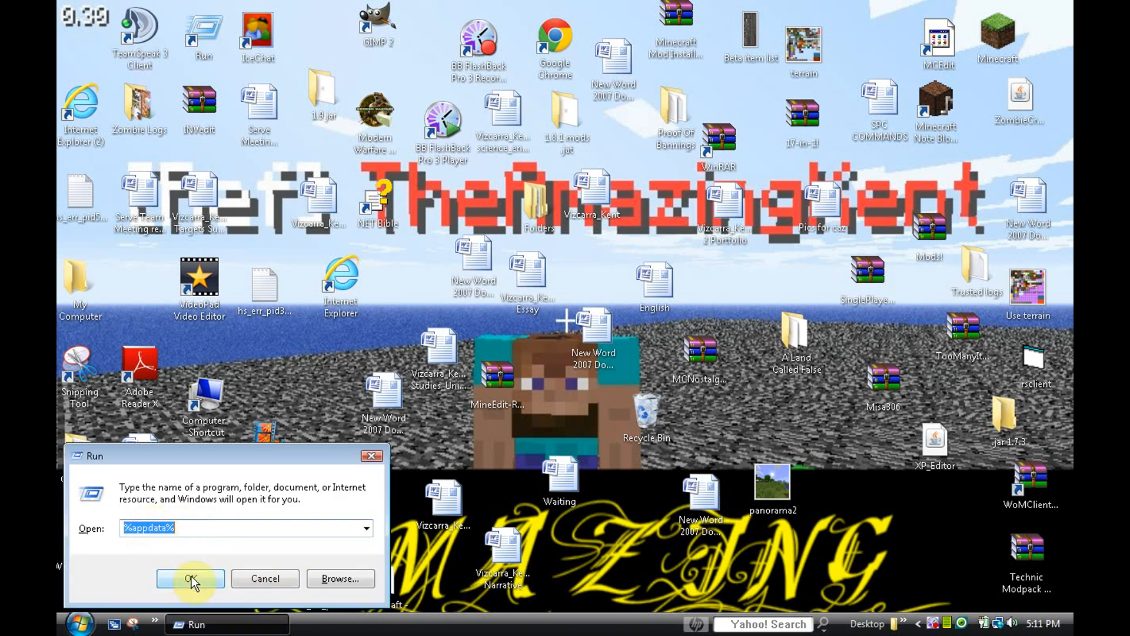
Step: Return to AppData Roaming after closing a stray Documents window, then enter .minecraft
click(190, 579)
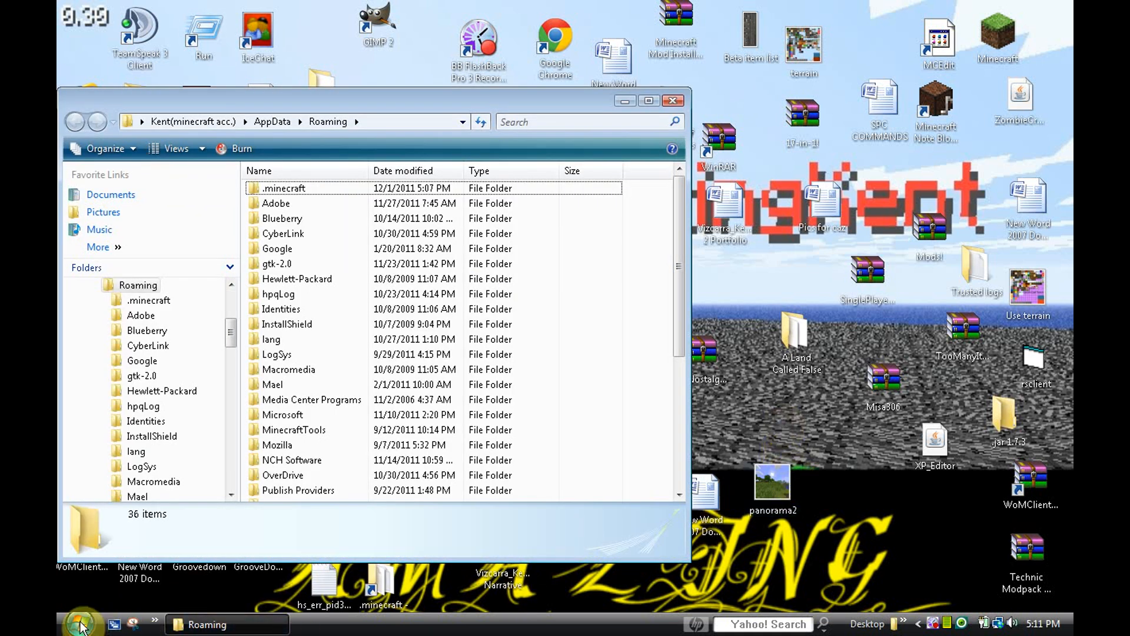
click(76, 634)
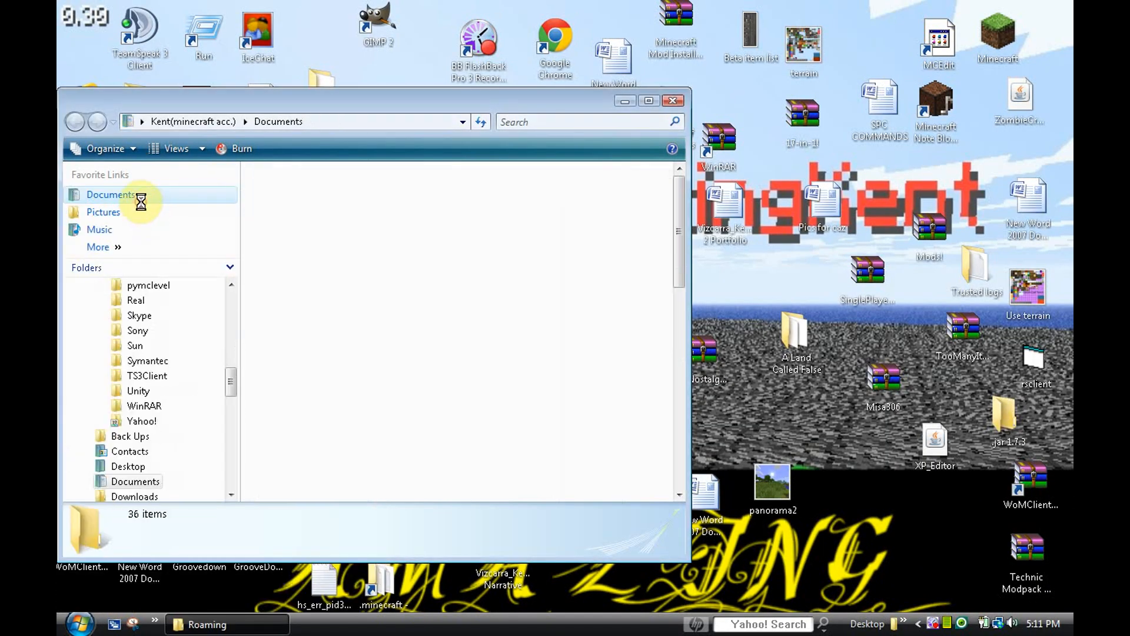
click(109, 194)
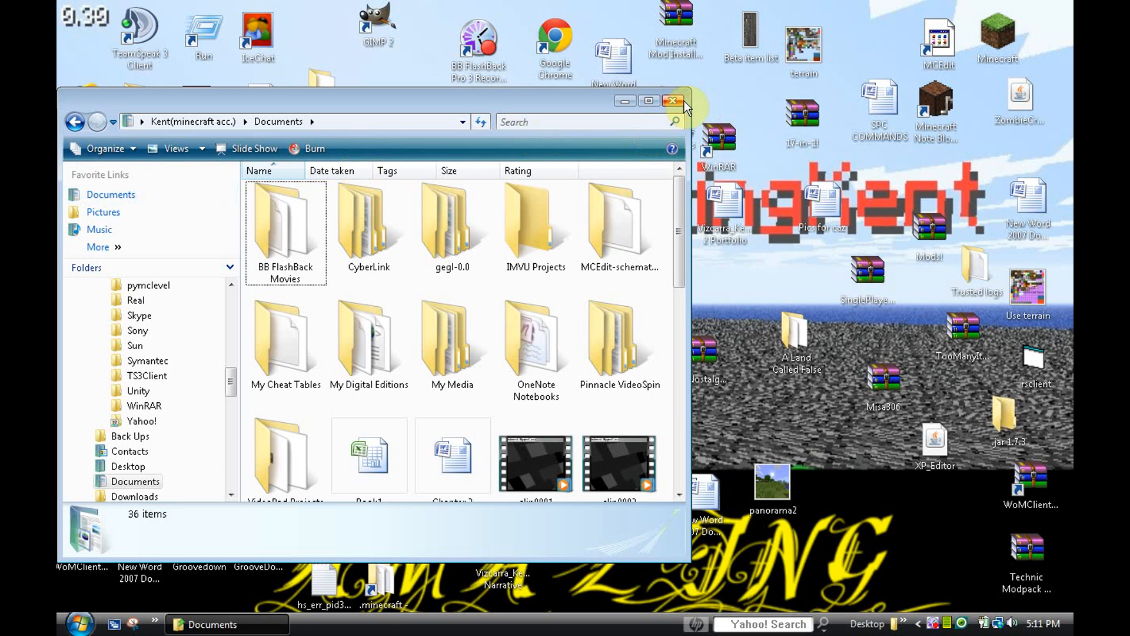
click(672, 101)
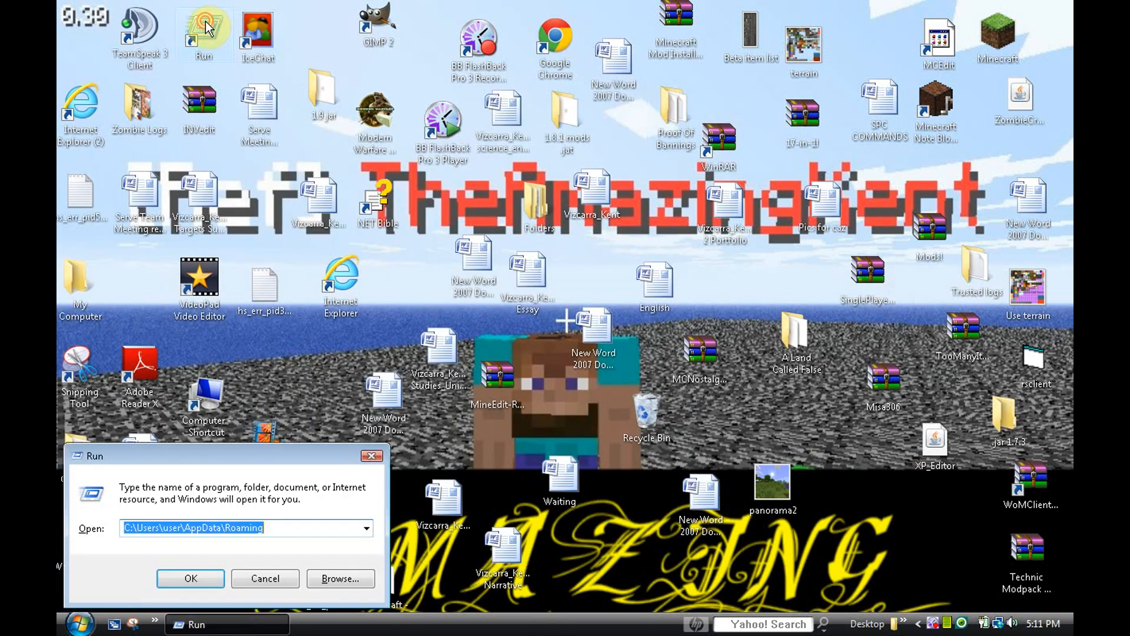
click(190, 578)
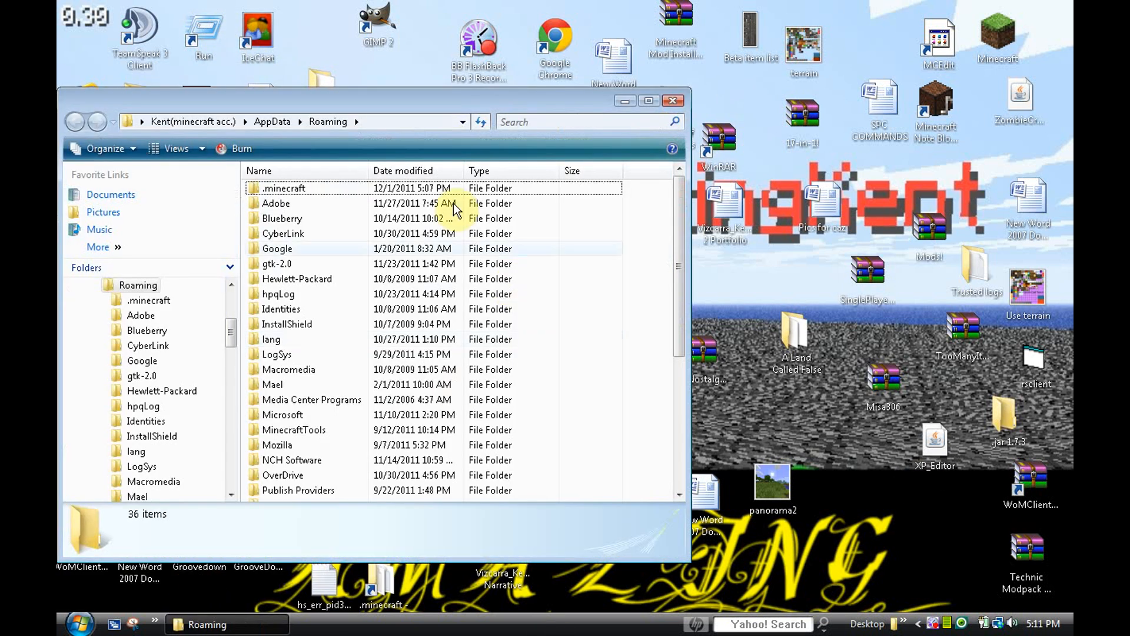
double_click(283, 188)
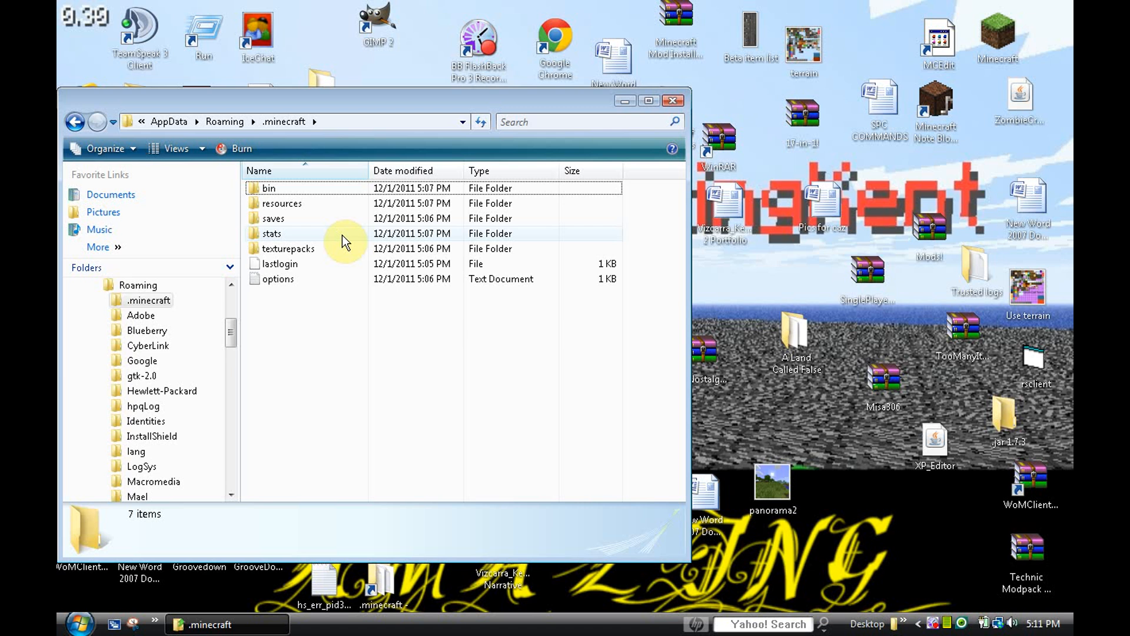
mouse_move(339, 243)
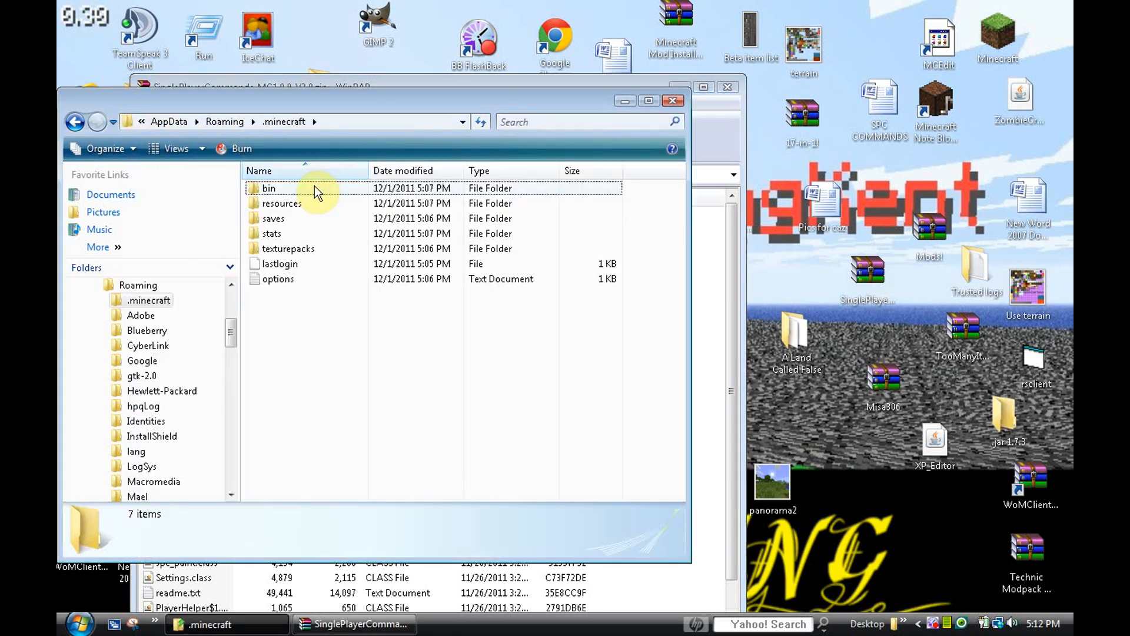
Step: Open minecraft.jar from the bin folder with WinRAR archiver
double_click(268, 188)
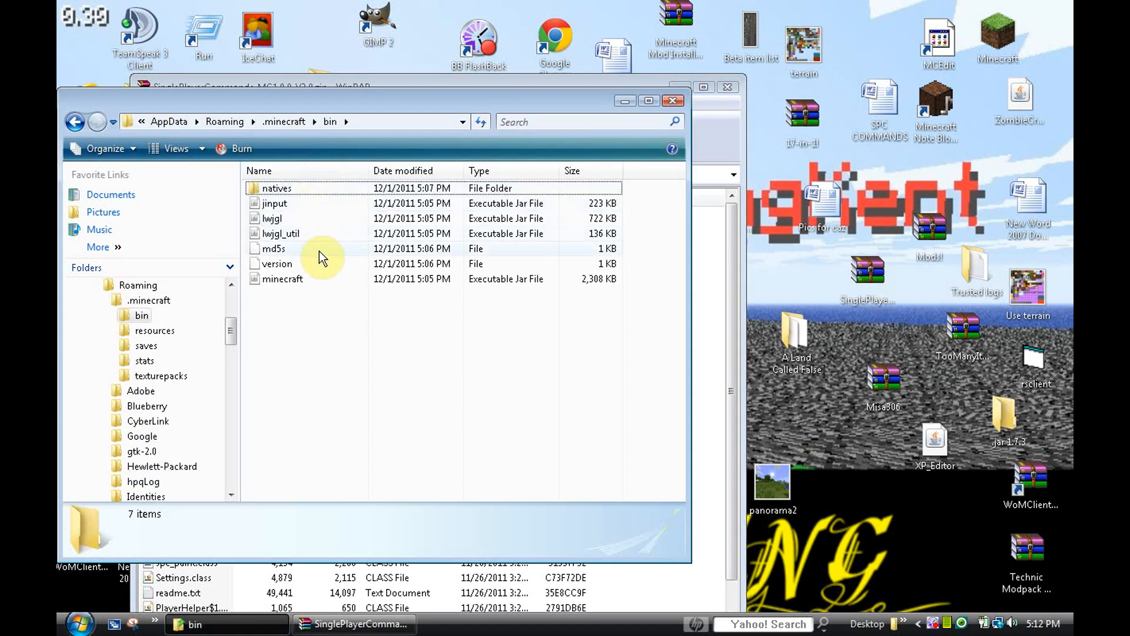
right_click(282, 279)
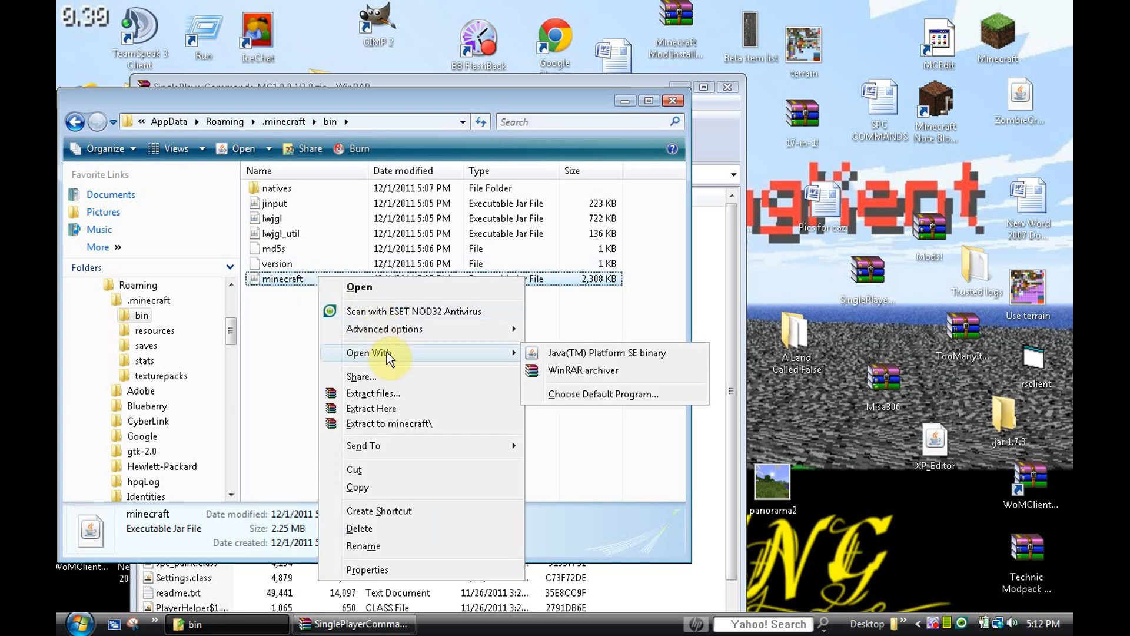
click(582, 370)
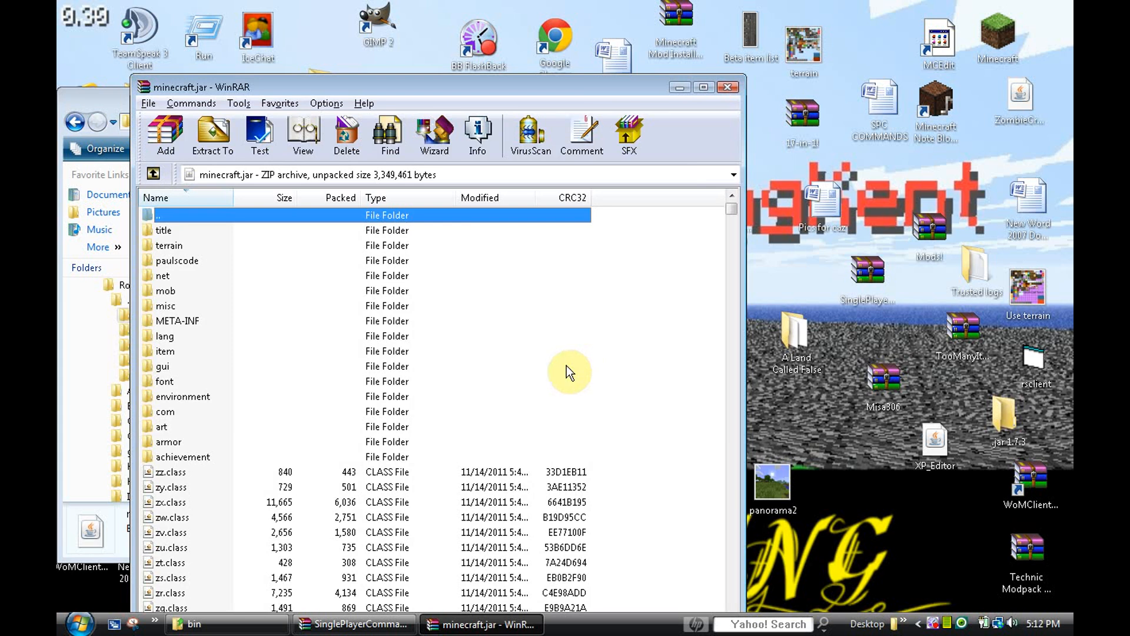
mouse_move(555, 364)
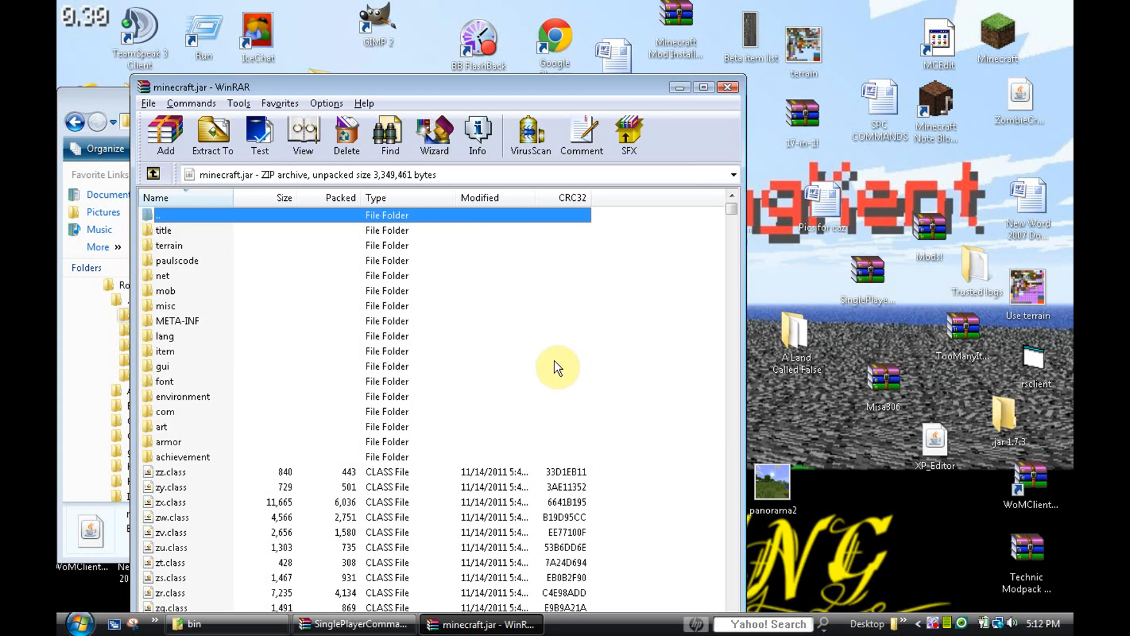
Step: Delete the META-INF folder from minecraft.jar and confirm the deletion
click(177, 321)
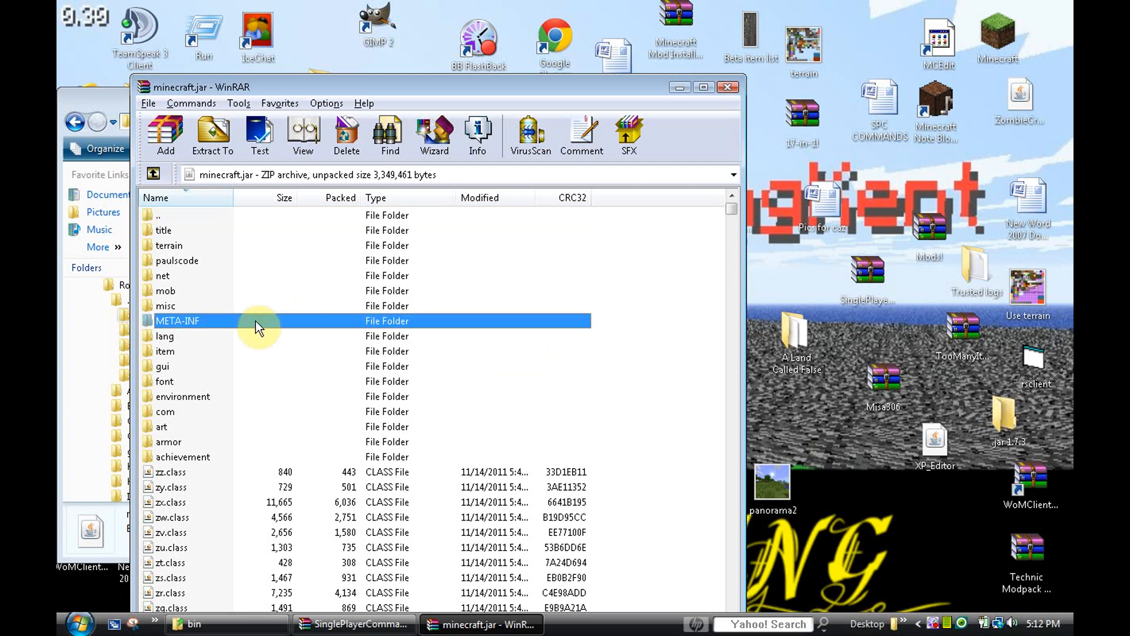
right_click(259, 321)
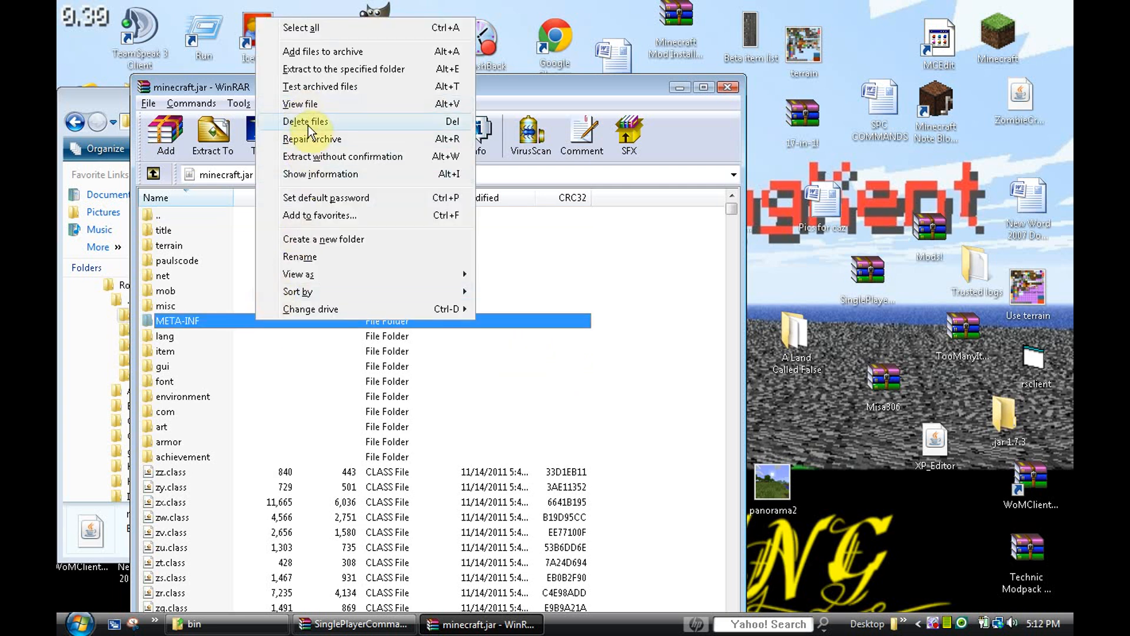
click(304, 121)
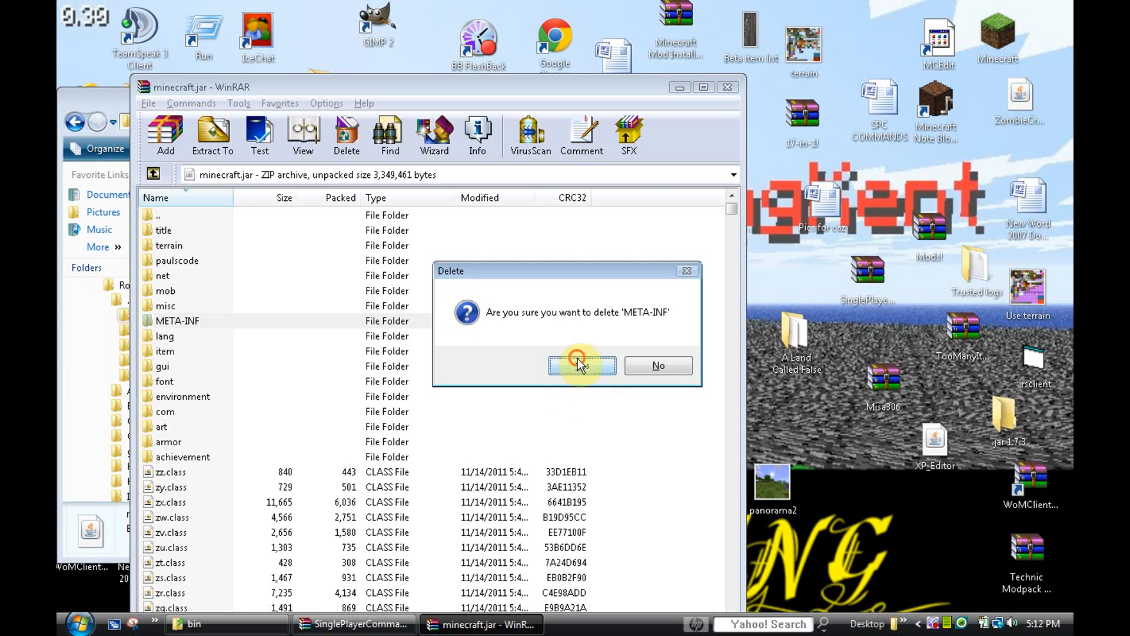
click(582, 366)
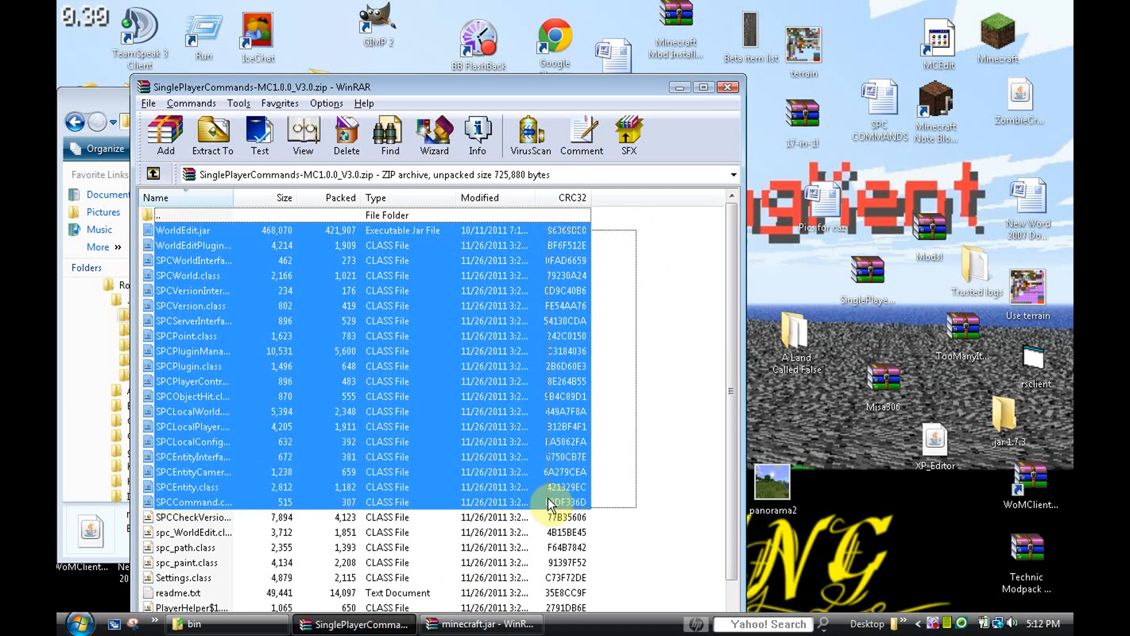
Step: Scroll through the SinglePlayerCommands file list, including WorldEdit.jar
scroll(down, 3)
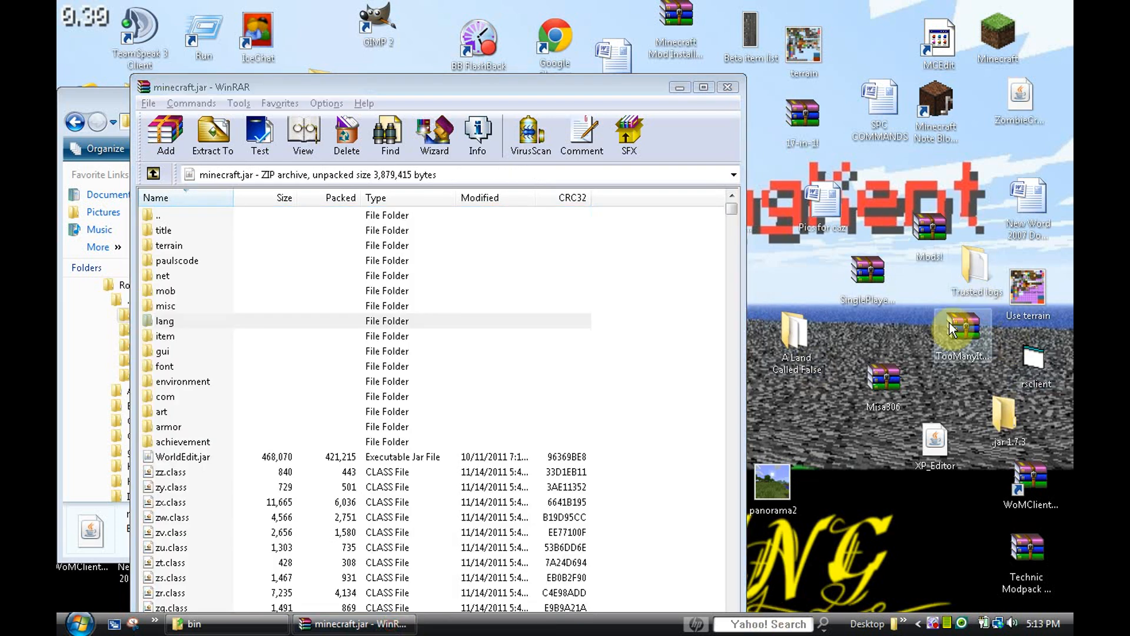
Step: Add the TooManyItems files into minecraft.jar, accept the archive parameters, and close WinRAR
double_click(962, 331)
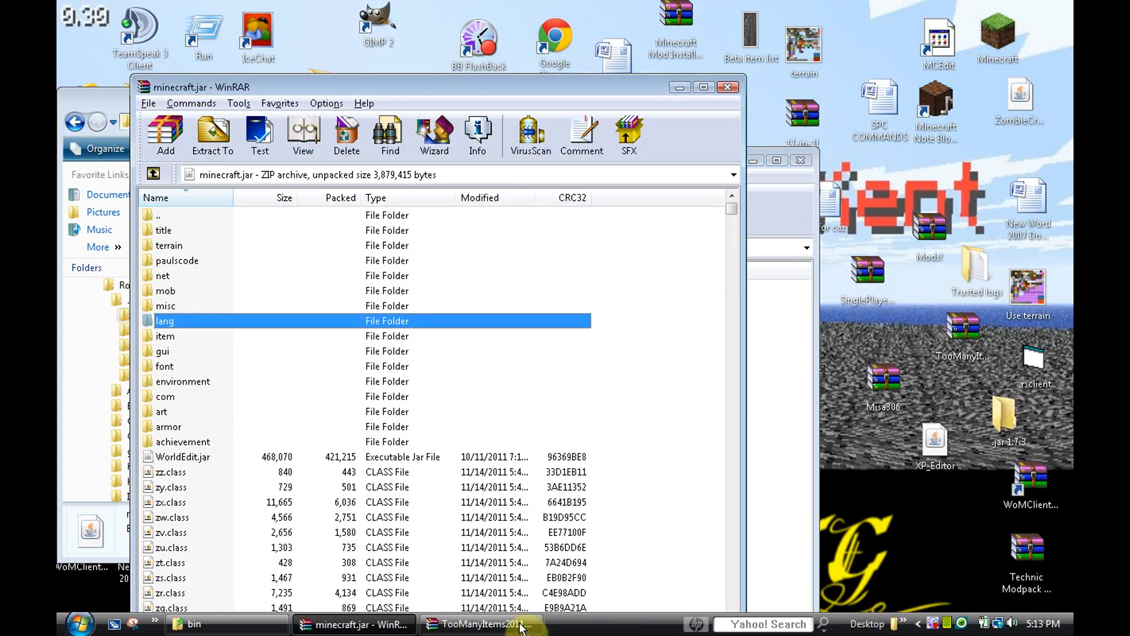
click(166, 133)
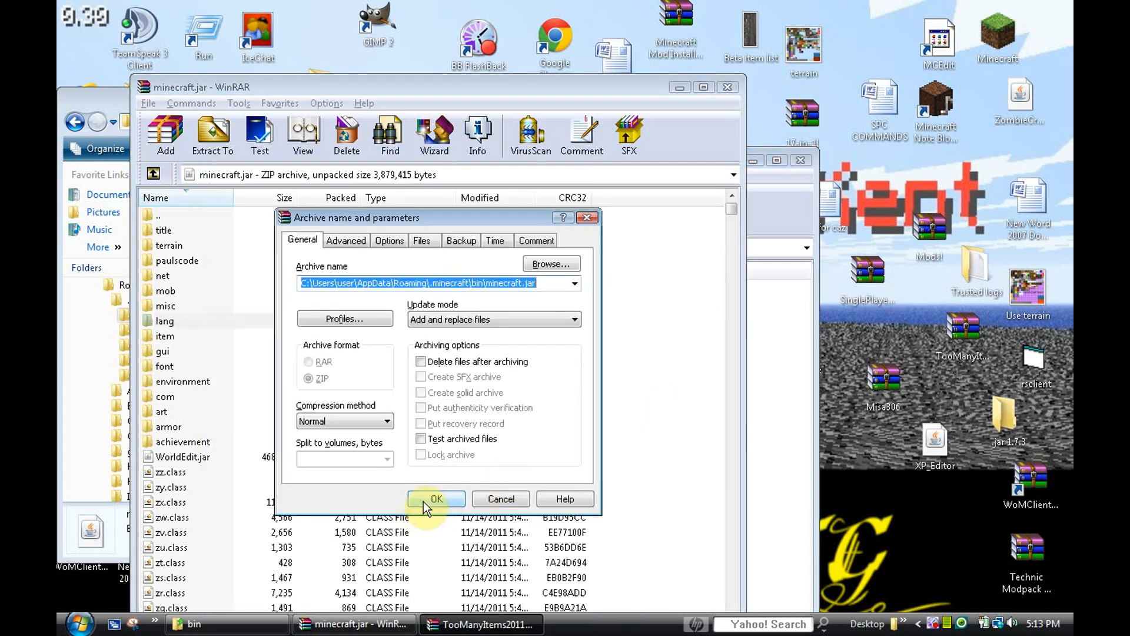
click(436, 499)
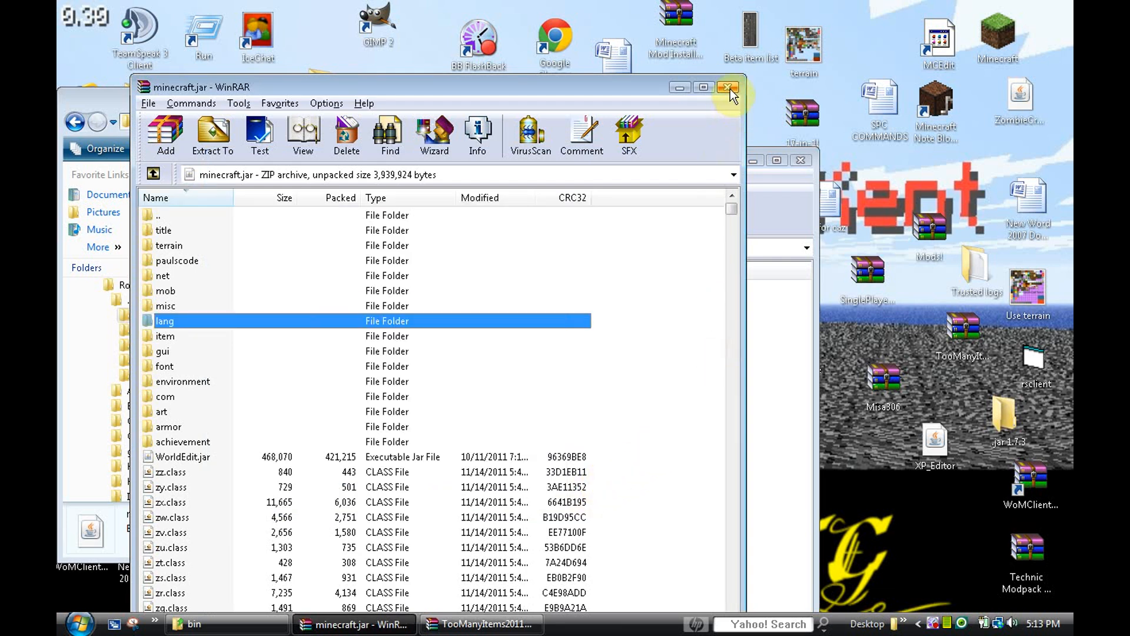
click(726, 88)
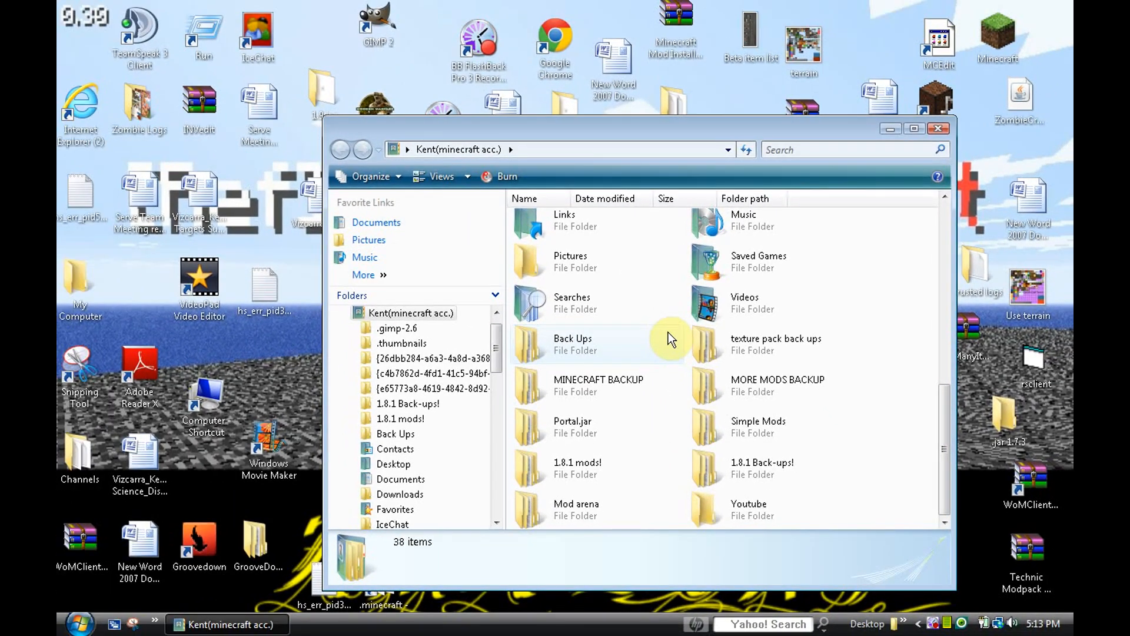
mouse_move(316, 18)
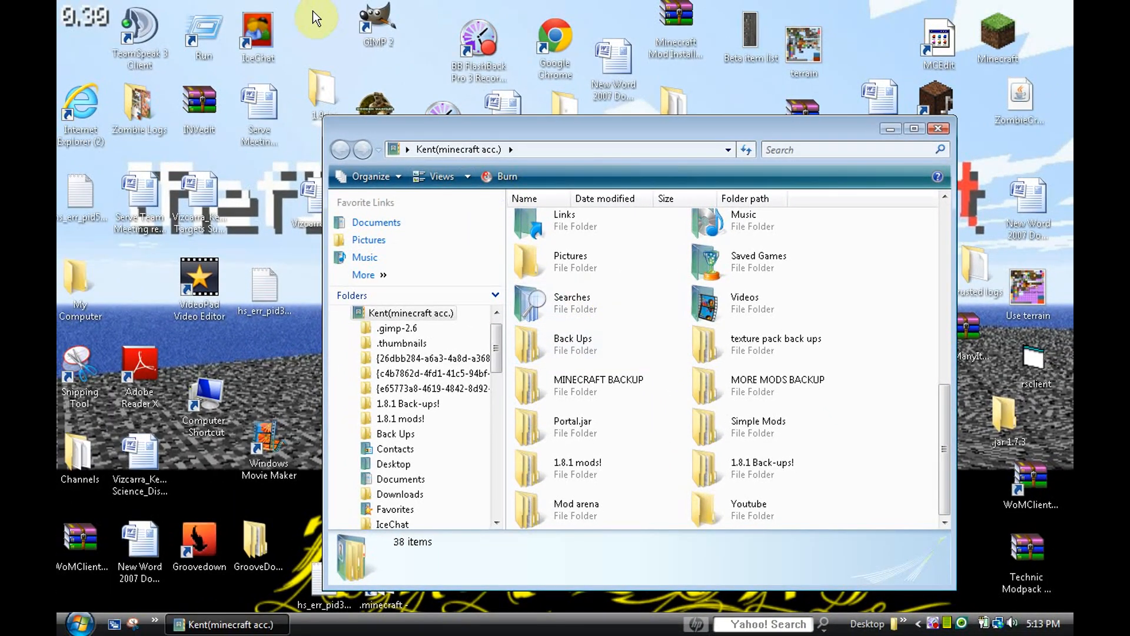
Step: Reach AppData Roaming via the Run prompt and select the .minecraft folder
double_click(748, 509)
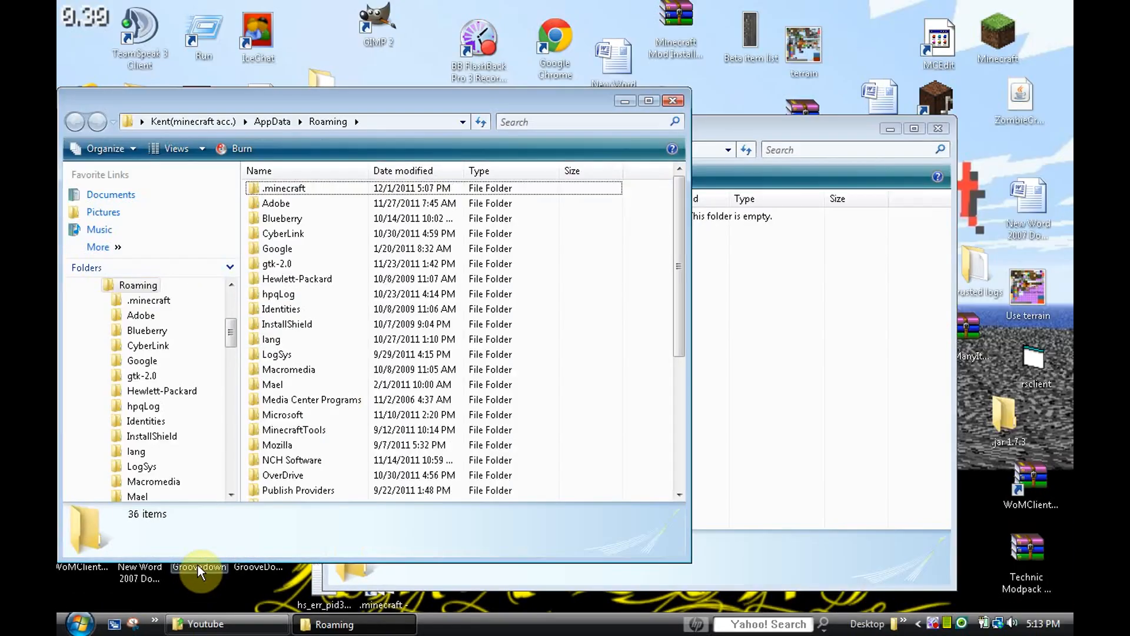
right_click(284, 188)
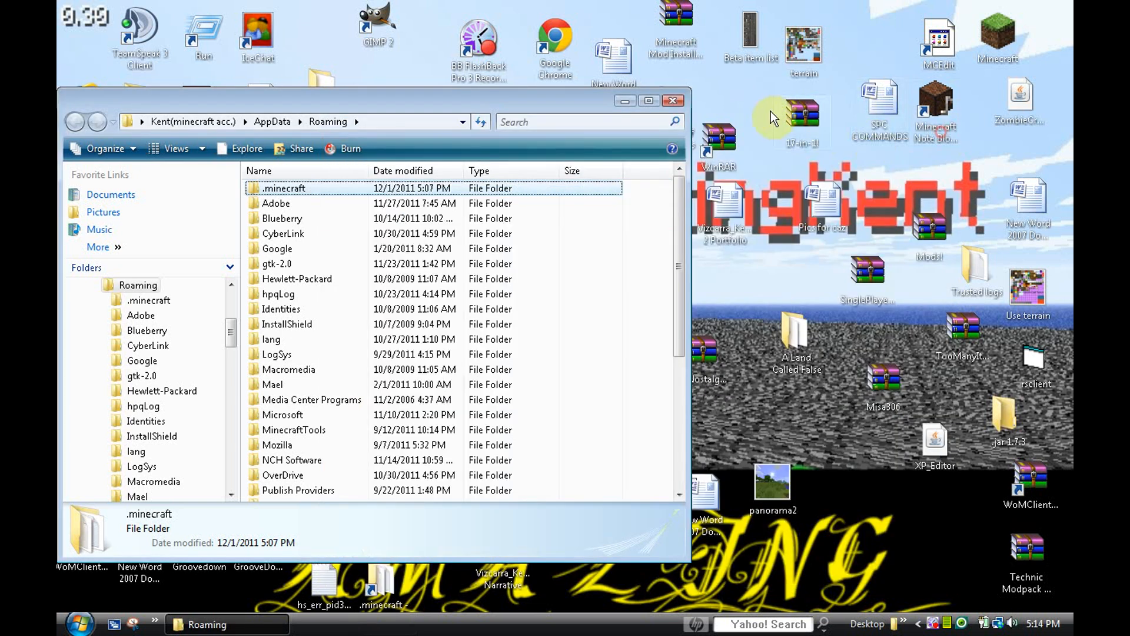
Step: Launch Minecraft from the desktop shortcut and log in with the password
click(674, 100)
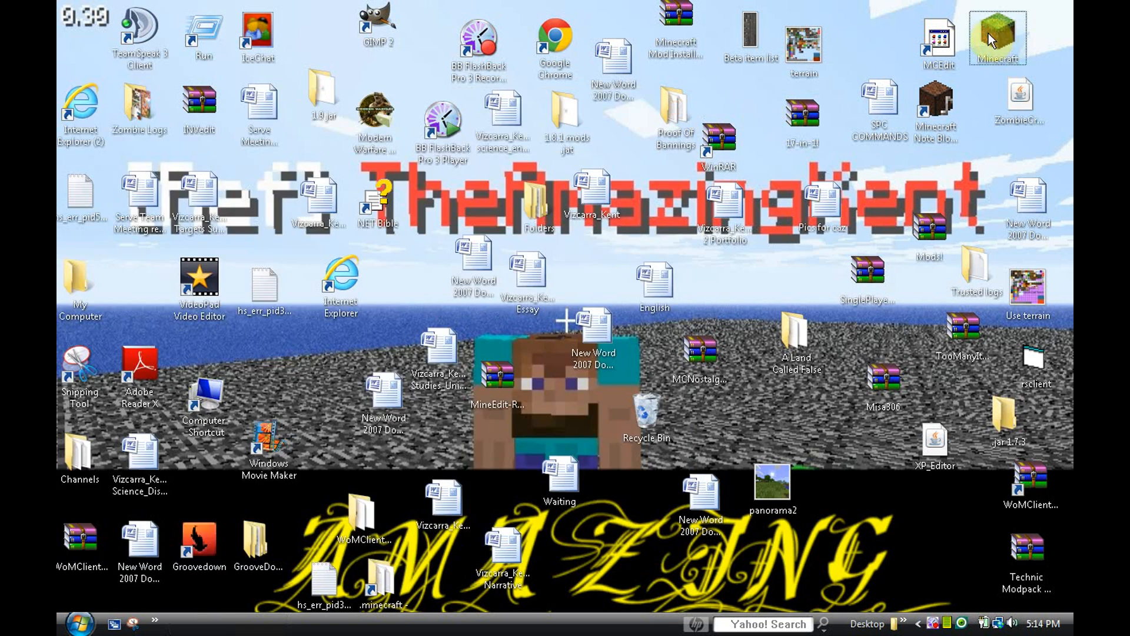
double_click(993, 35)
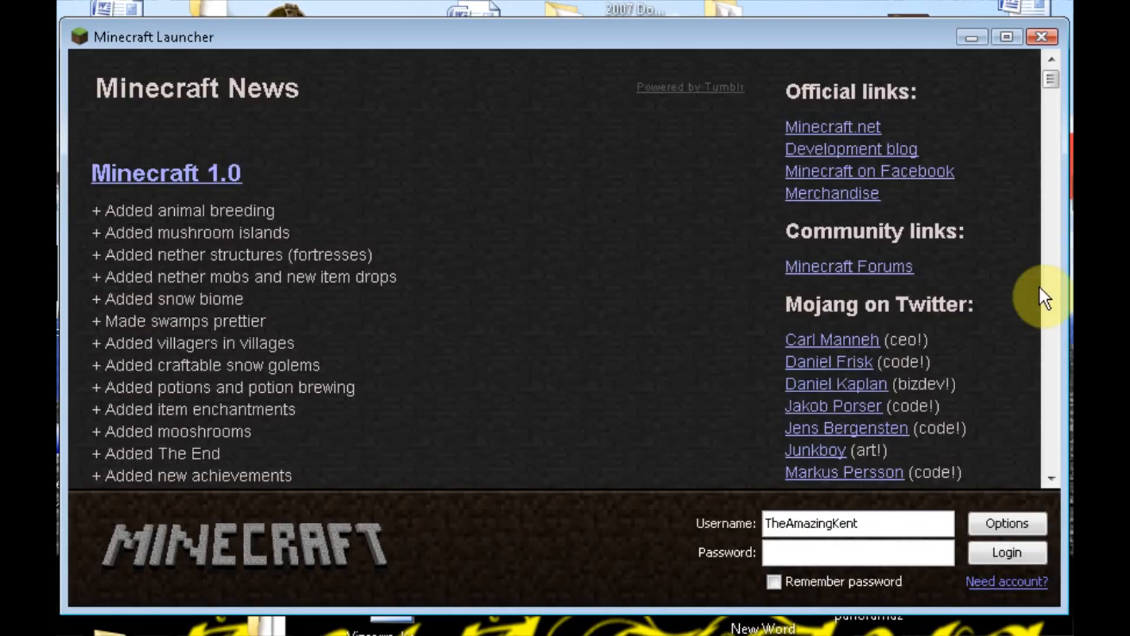
text(•••••)
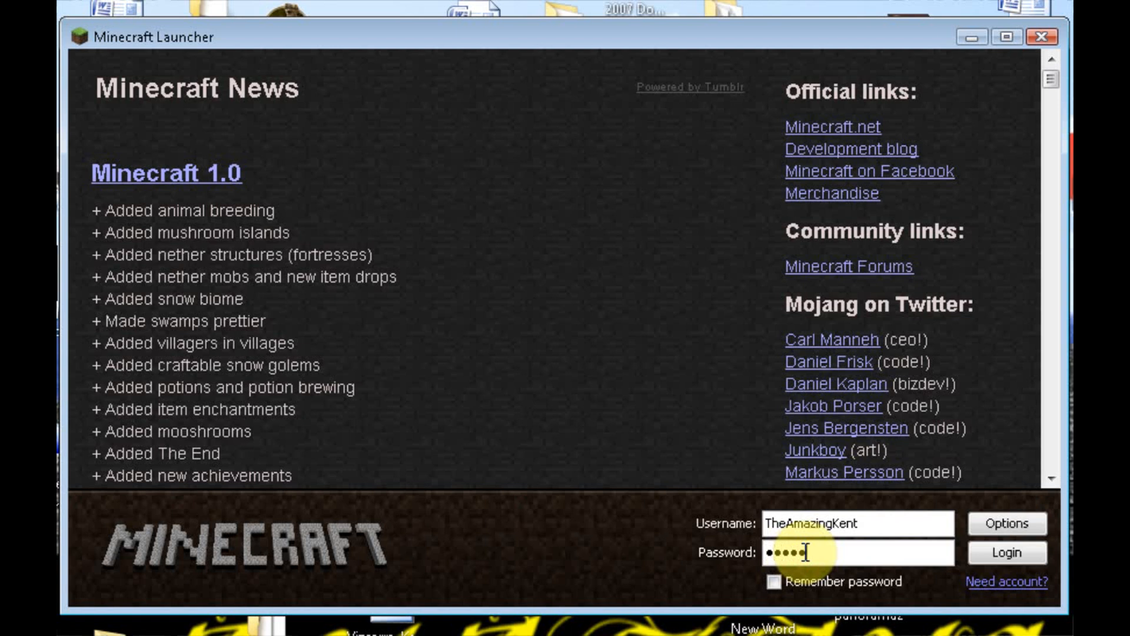
click(1017, 556)
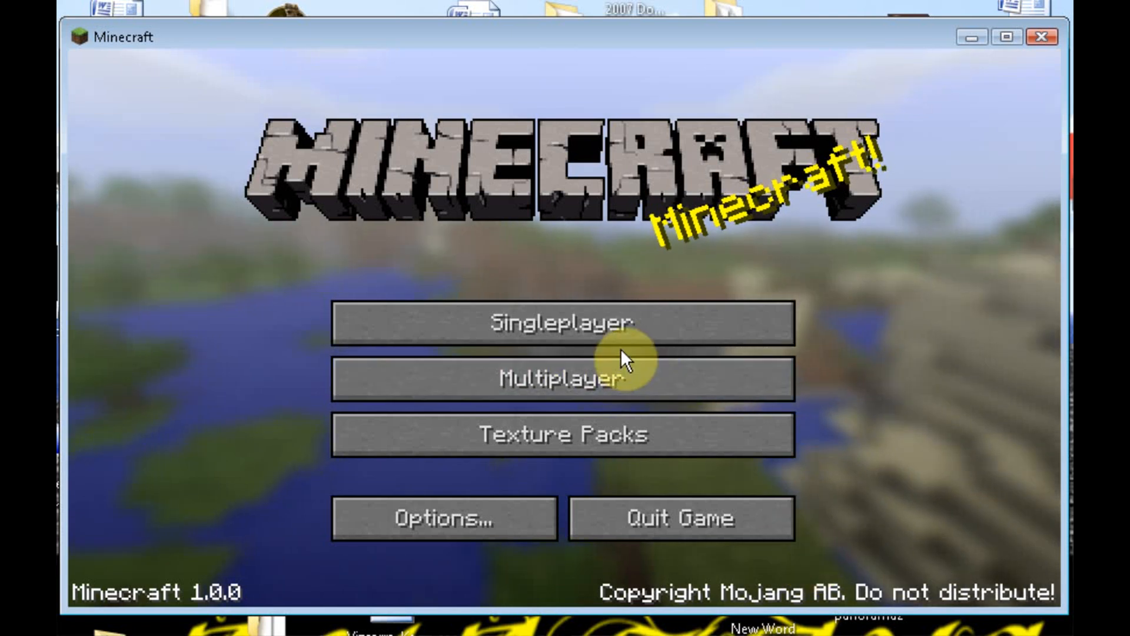
Step: Start a new singleplayer world and name it 'Youtube'
click(564, 322)
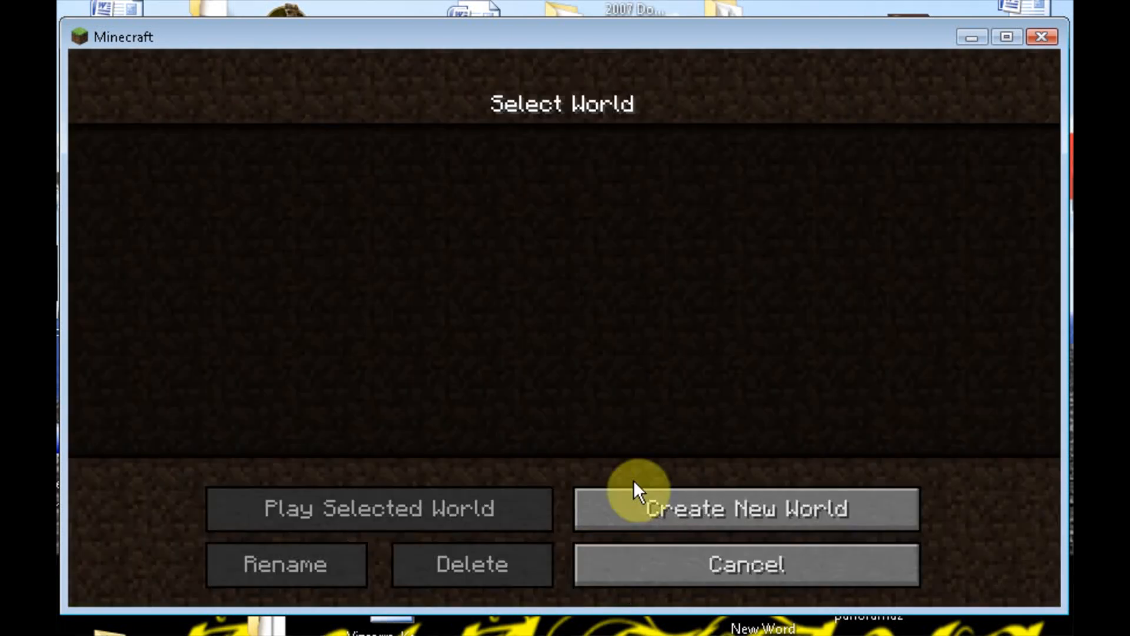
click(753, 508)
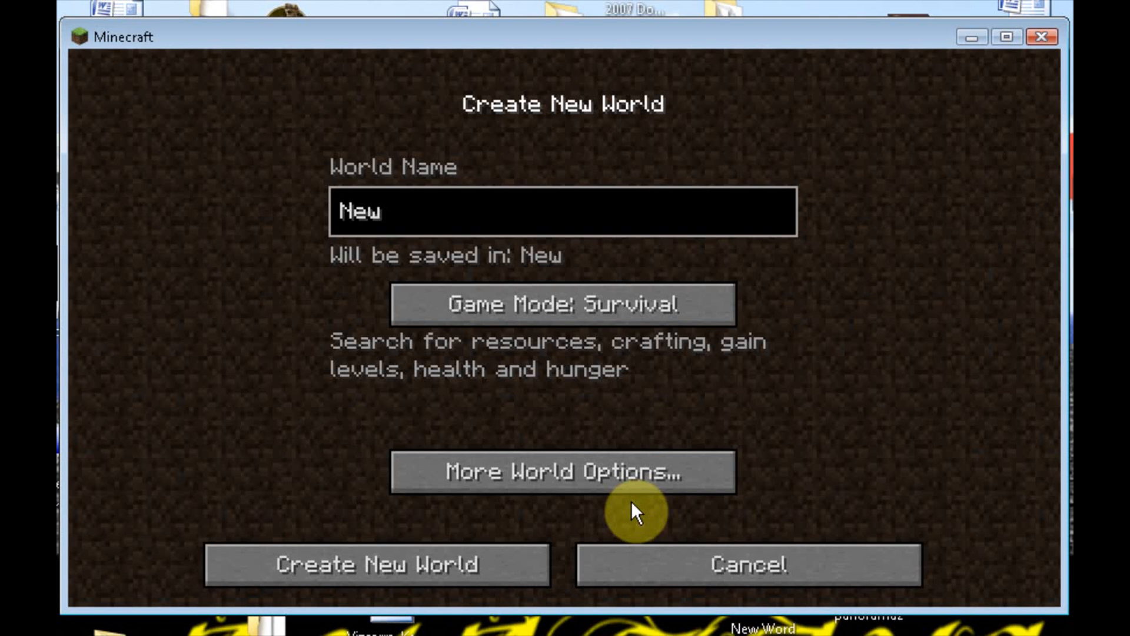
text(Youtbe)
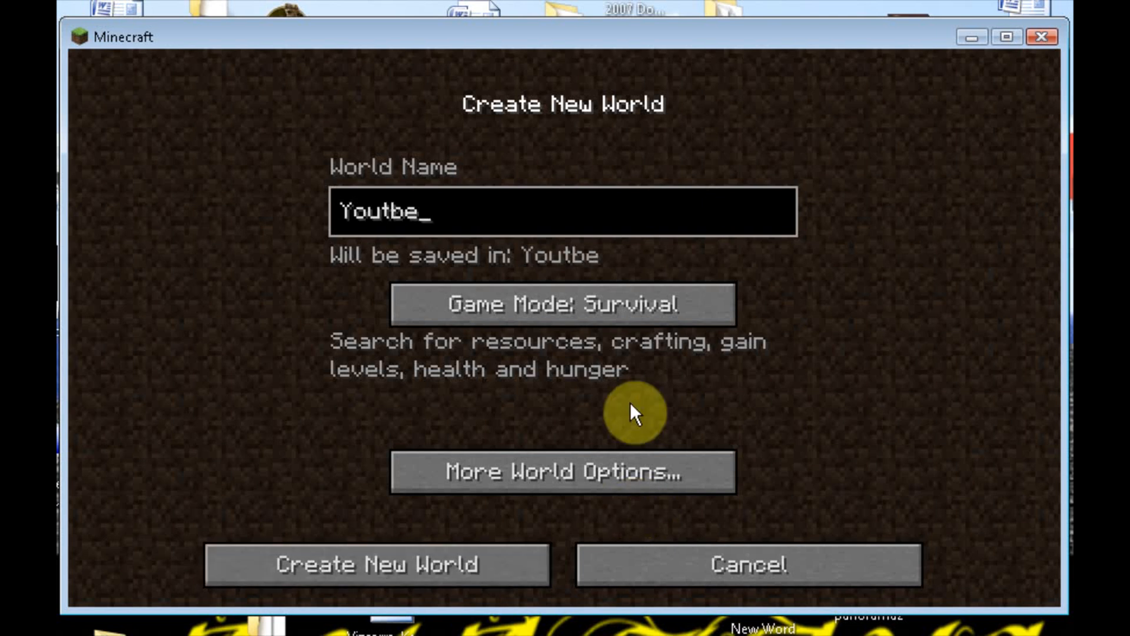
key(Backspace)
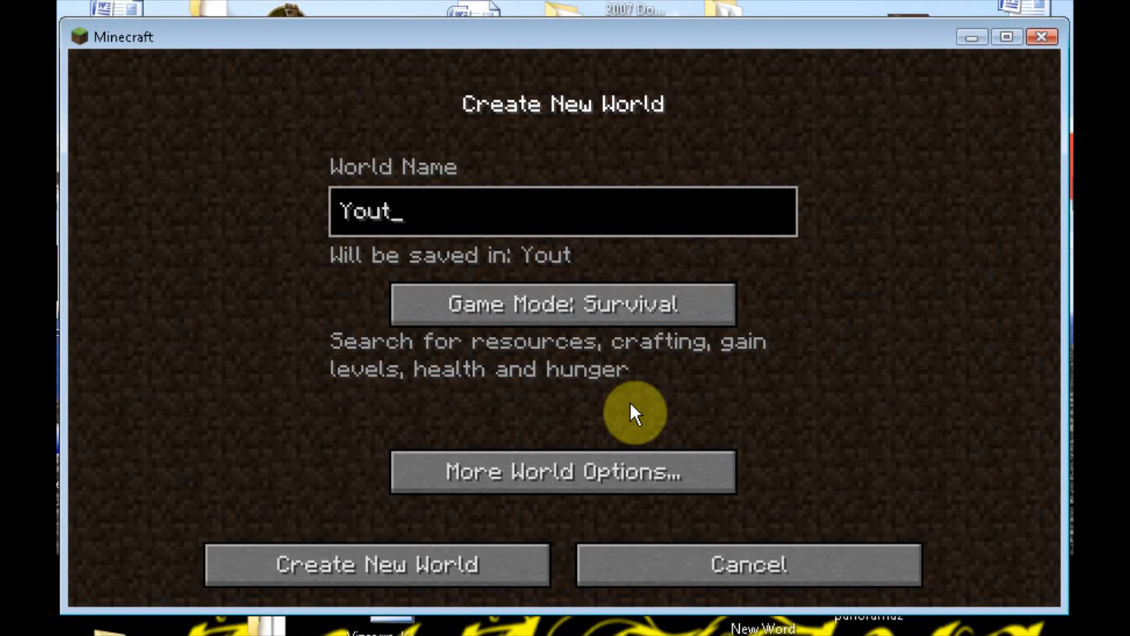
text(ube)
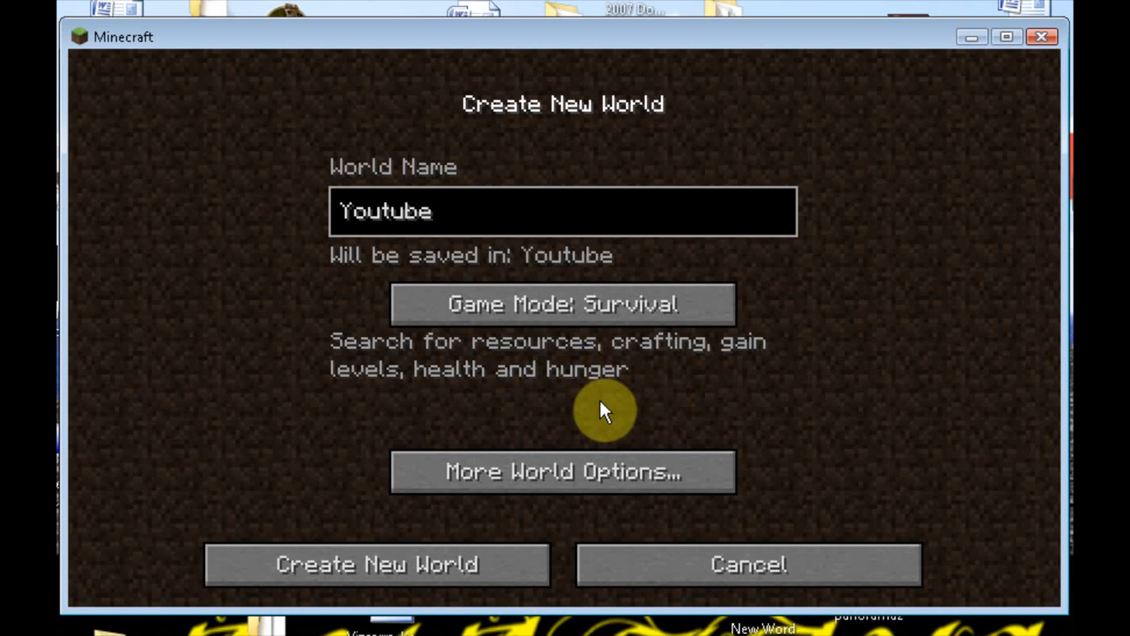
Step: Set the world seed to 'thisvideoisforyouyoutub' and create the world
click(562, 472)
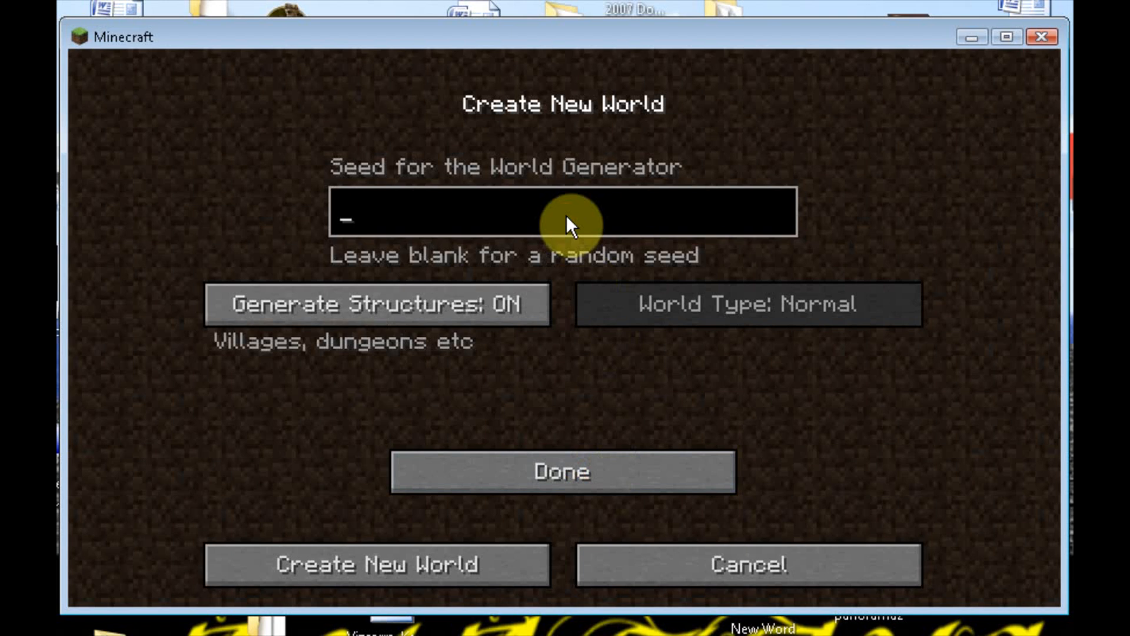
text(thisvid)
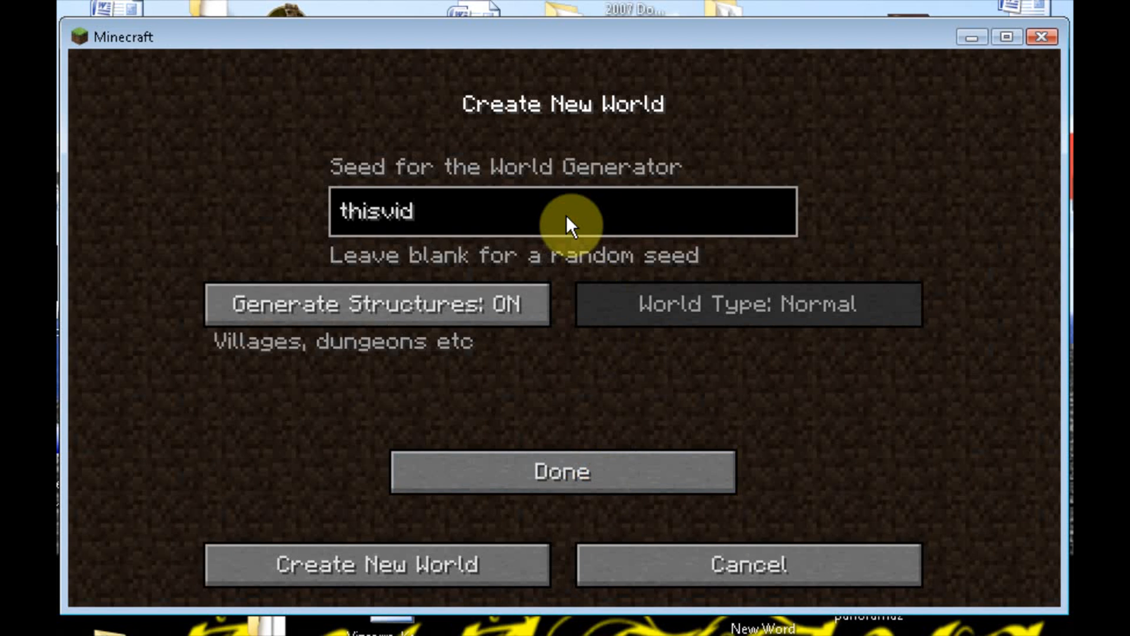
text(eoisforyo)
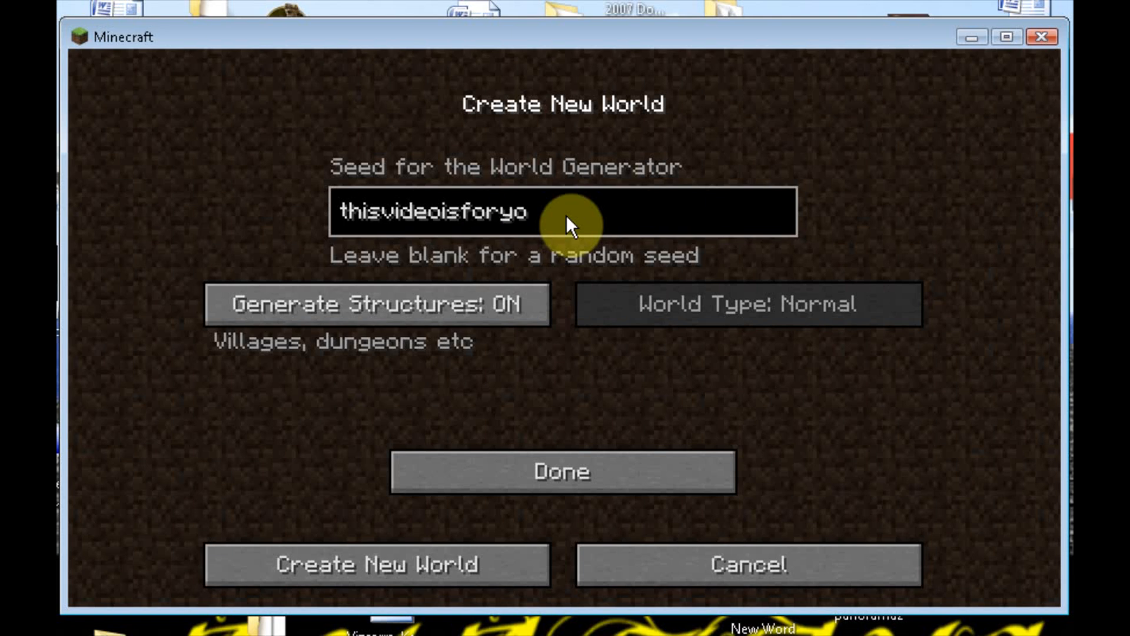
text(uyoutub)
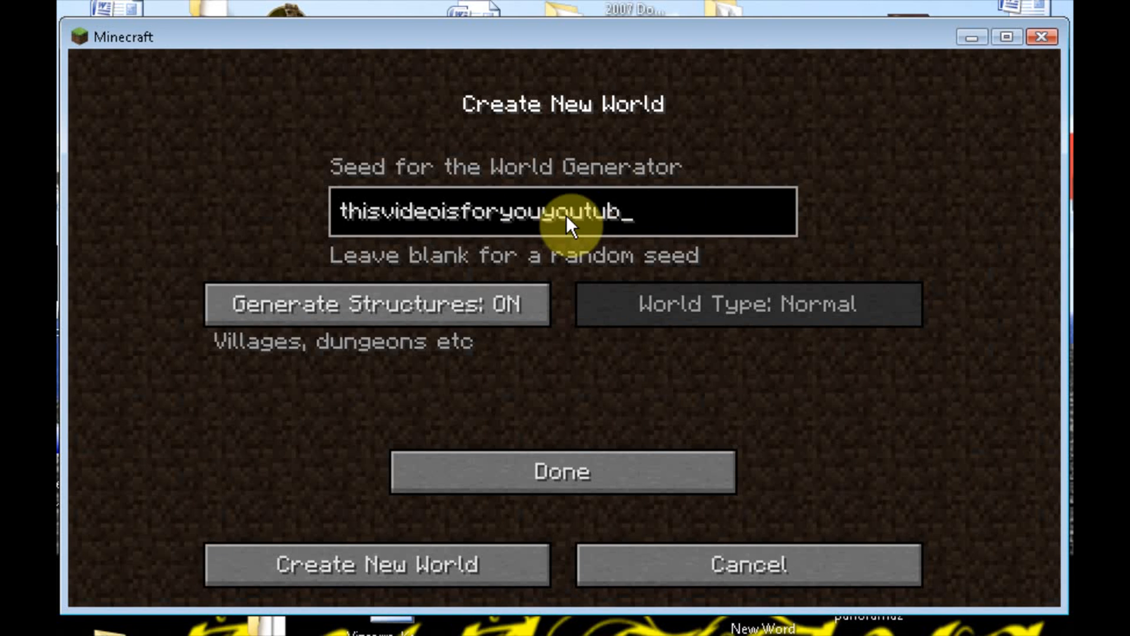
click(561, 472)
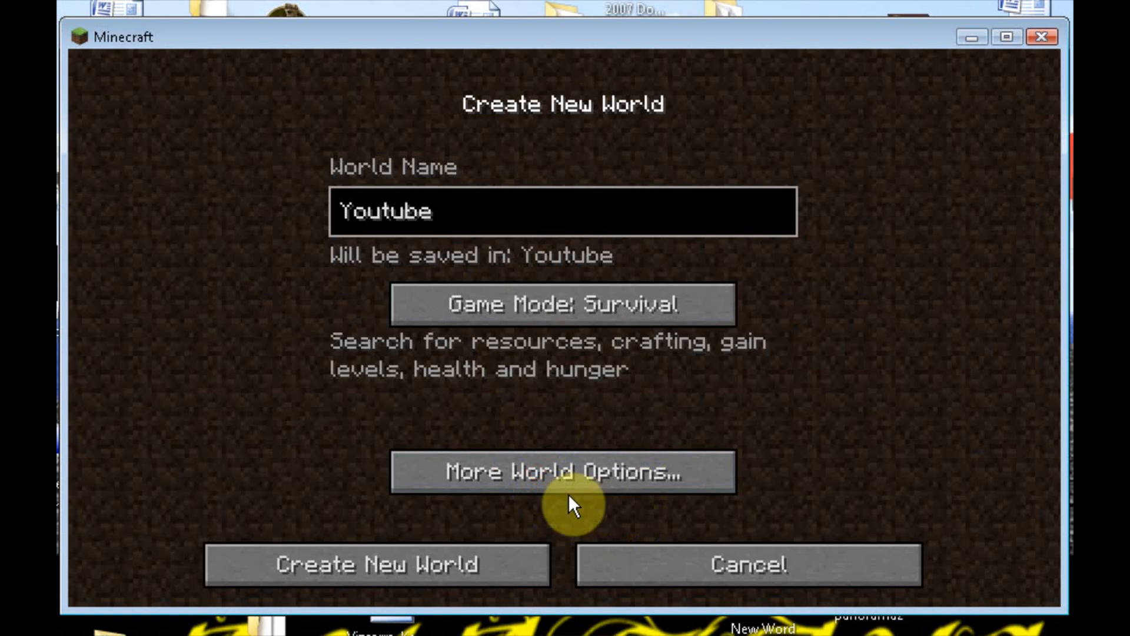
click(376, 565)
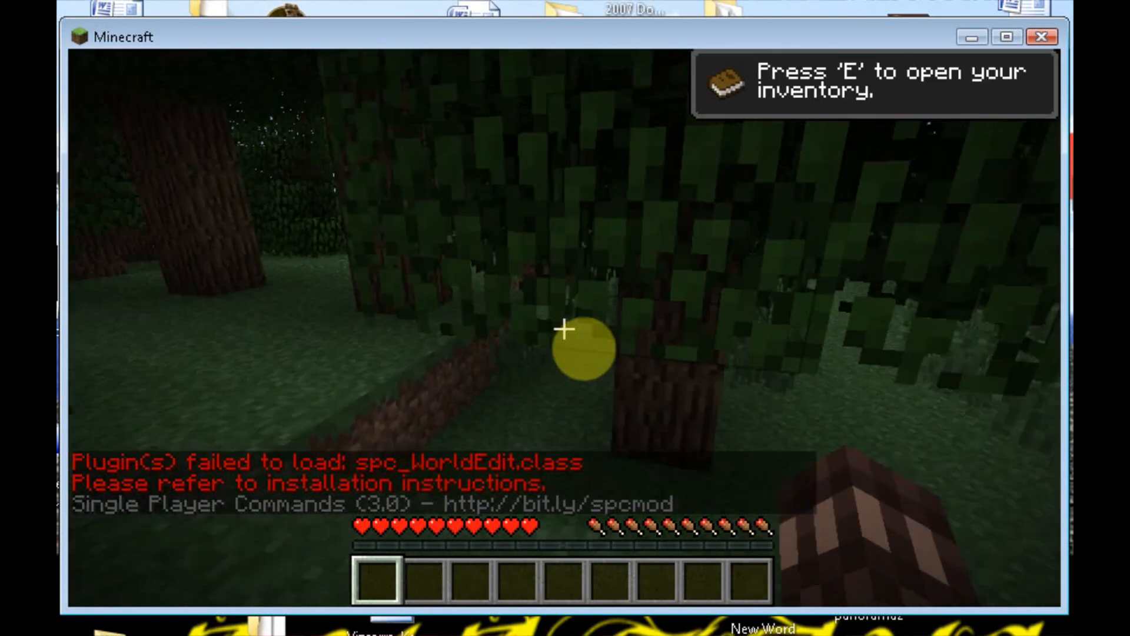
key(e)
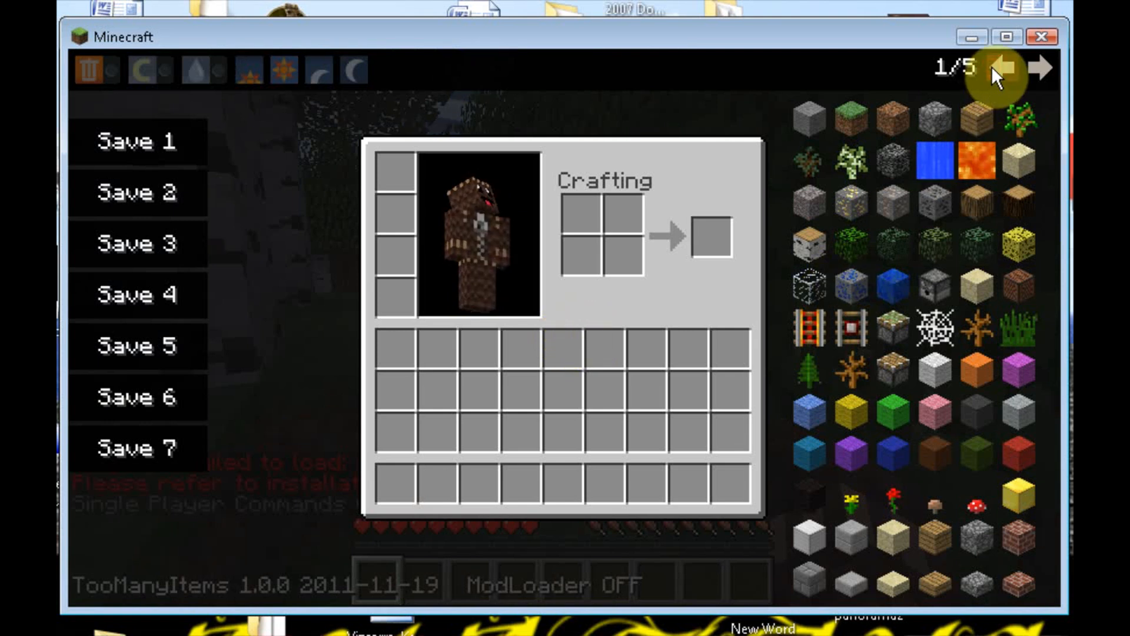
click(1045, 69)
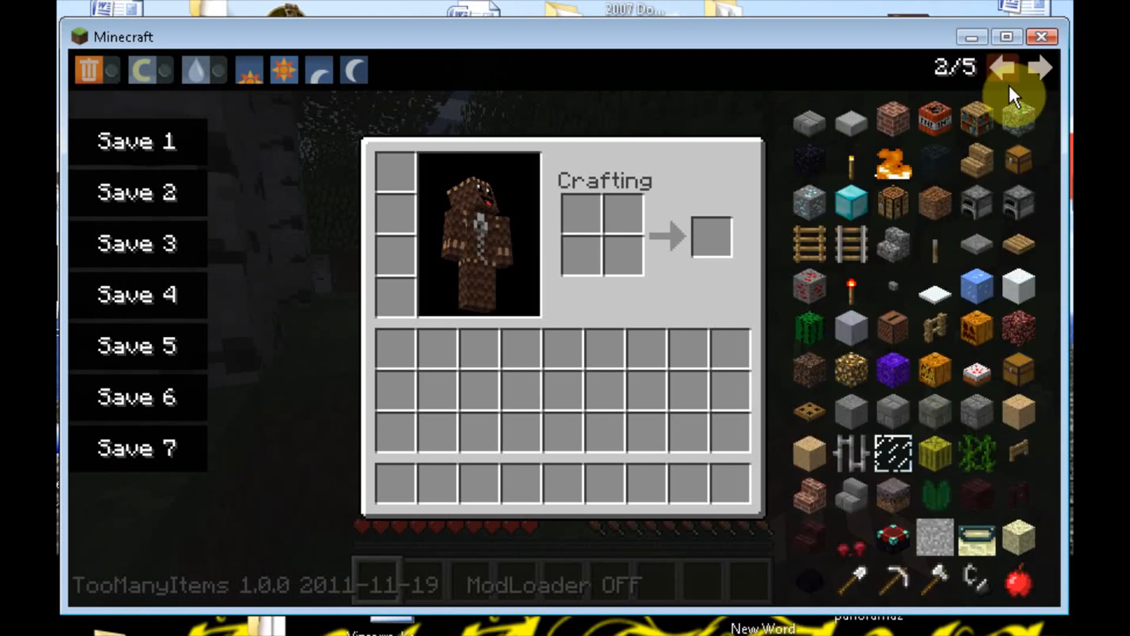
key(Escape)
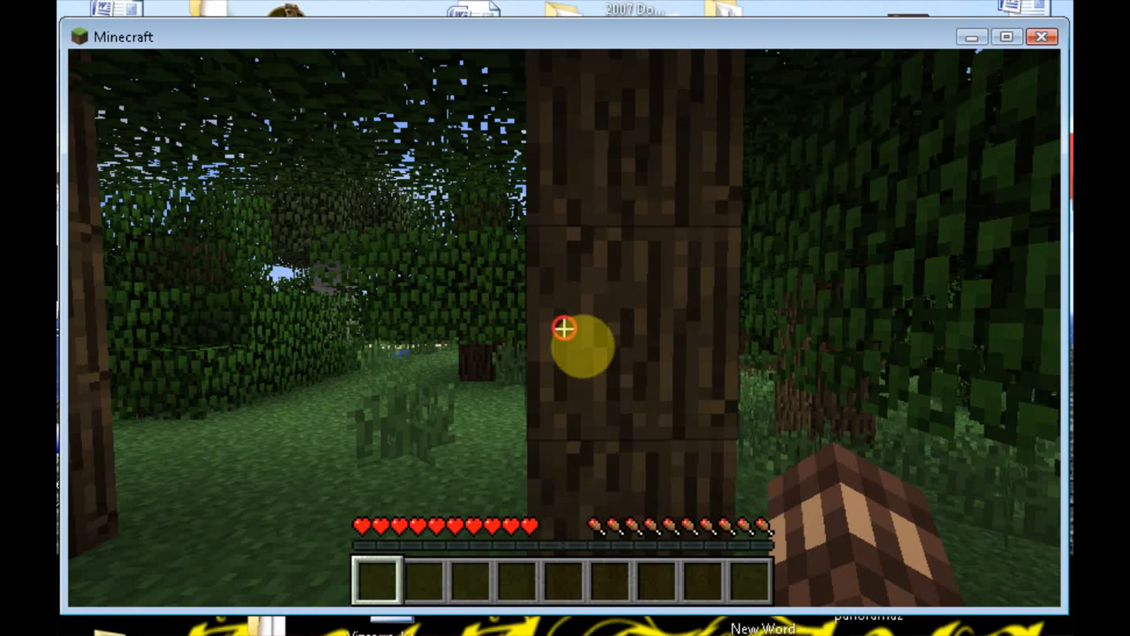
Step: Break the log block in the tree trunk and open the inventory
click(566, 332)
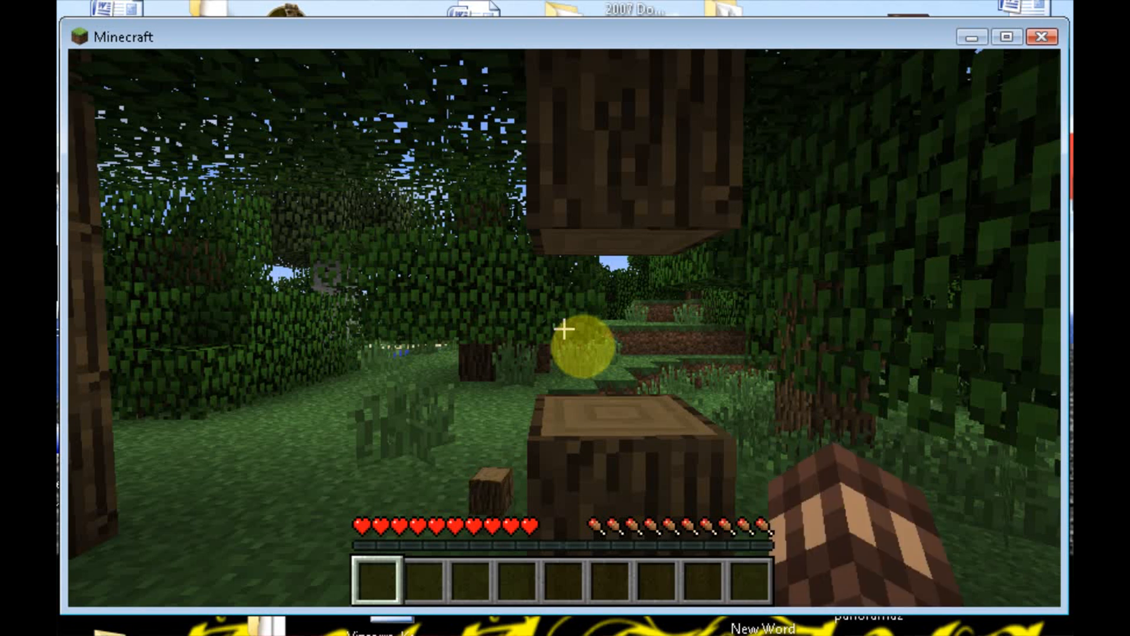
key(e)
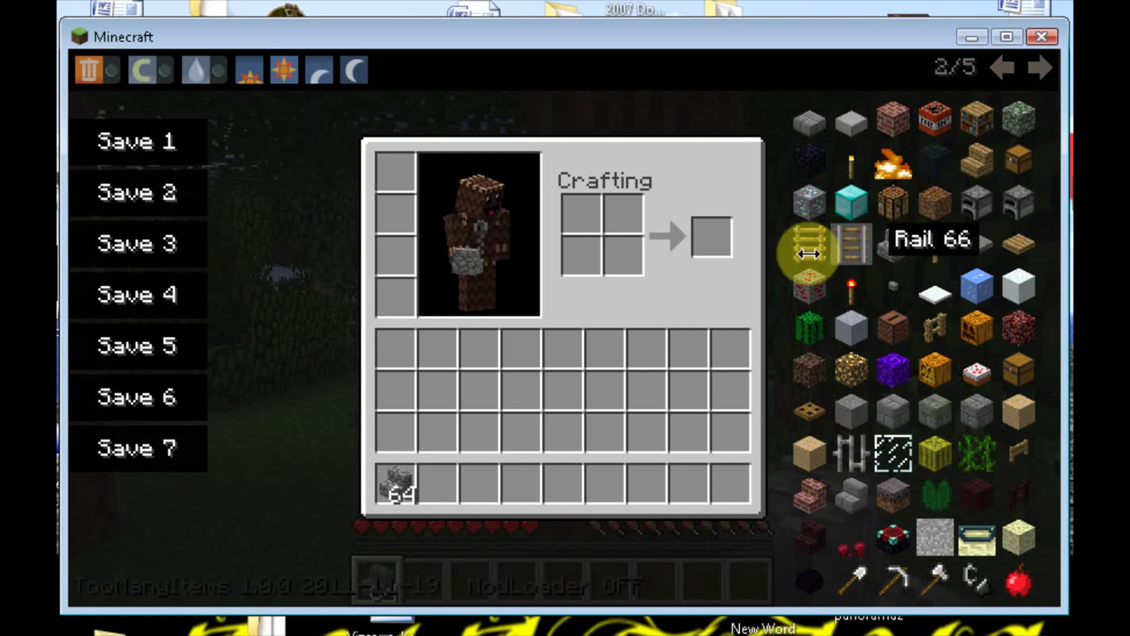
mouse_move(1012, 287)
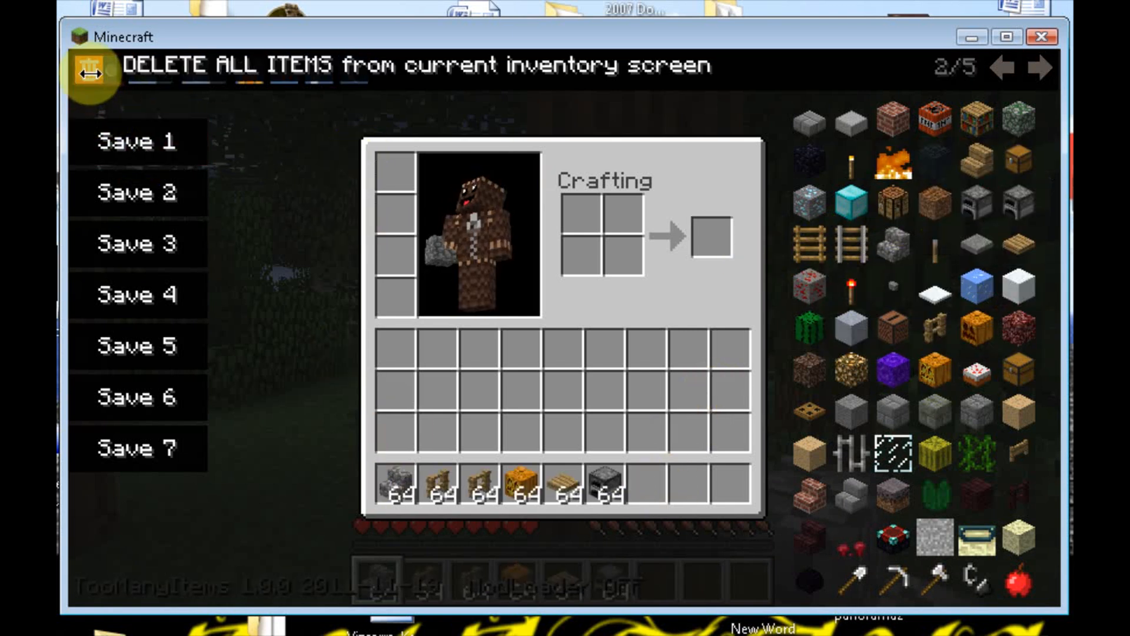
Step: Wipe all hotbar stacks using TooManyItems' delete-all trash icon
click(90, 69)
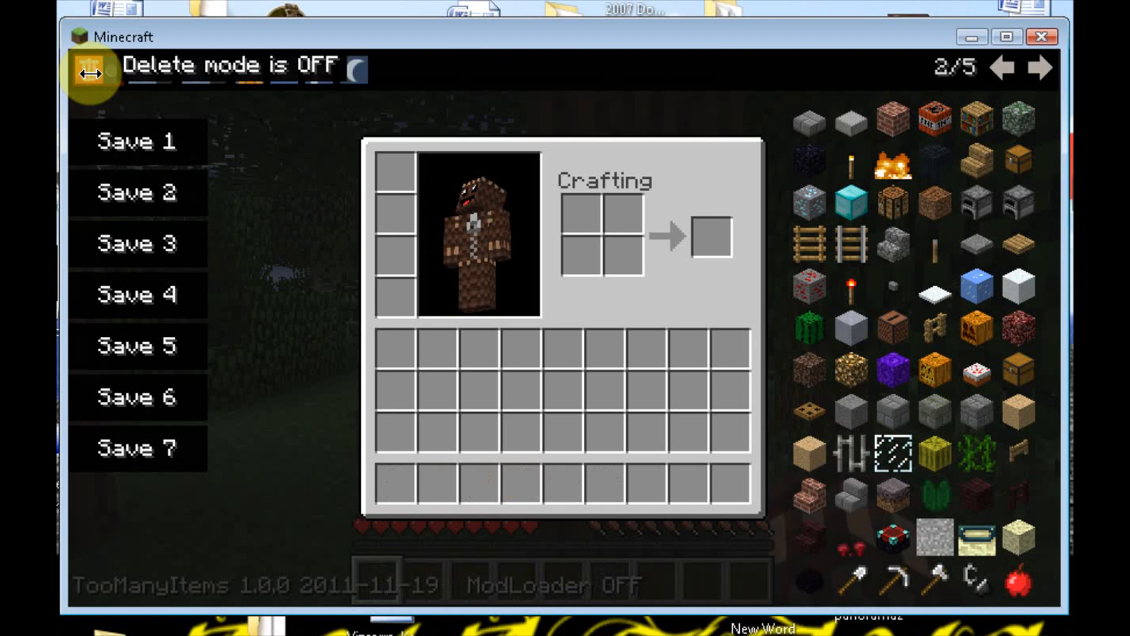
click(92, 70)
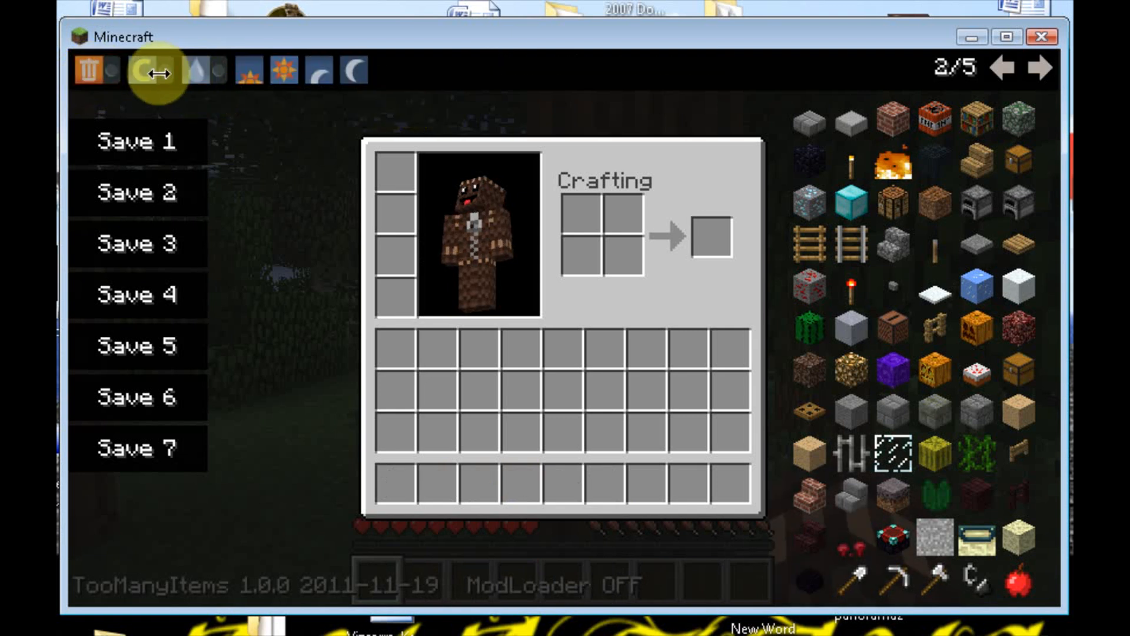